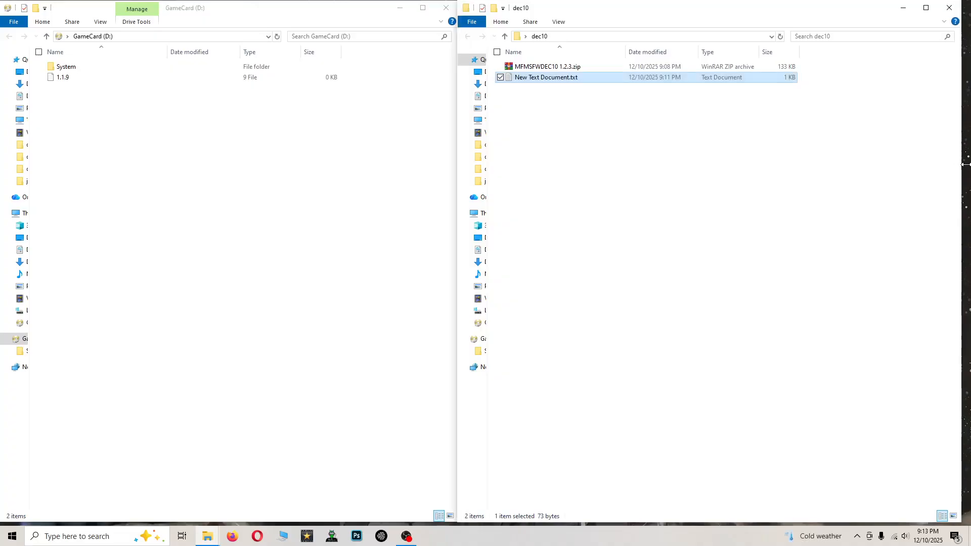
mouse_move(836, 199)
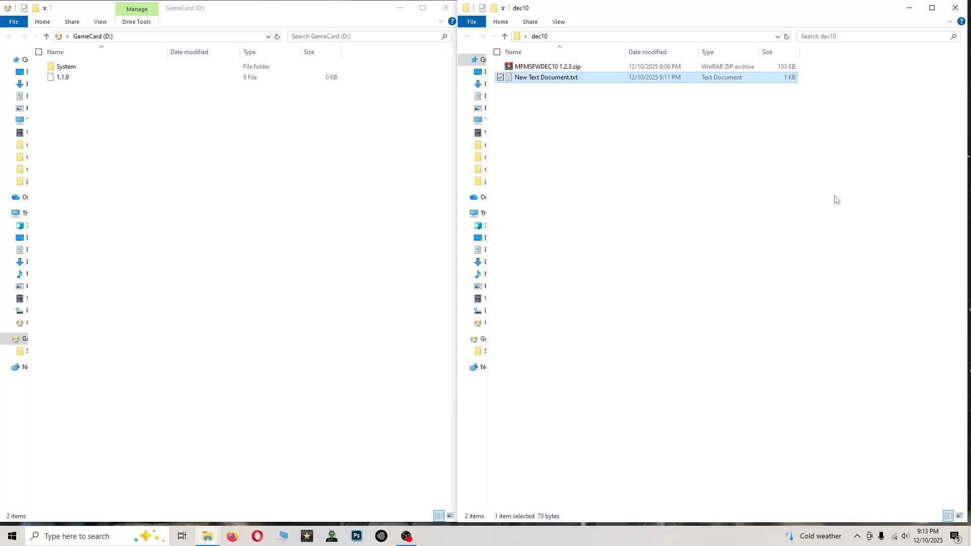
mouse_move(827, 201)
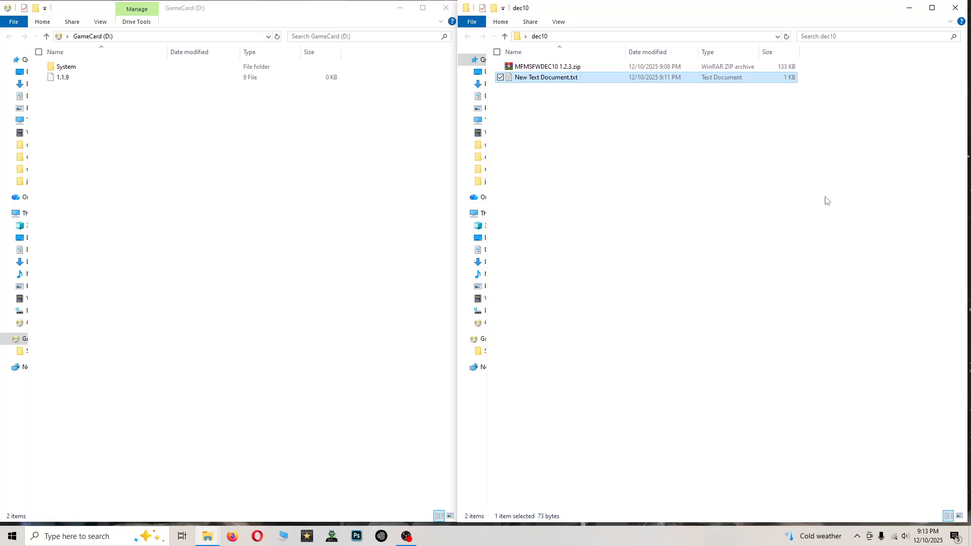
mouse_move(550, 77)
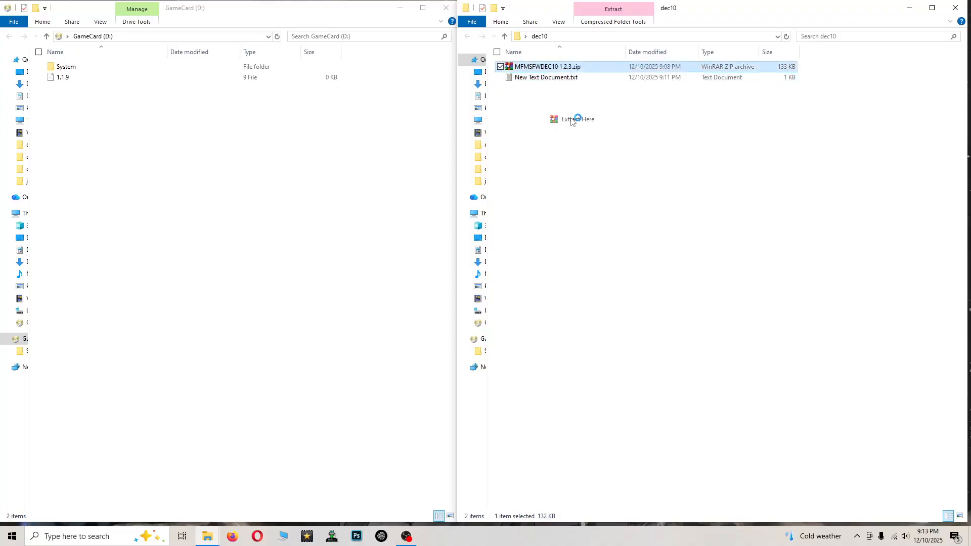
Extract MFMSFWDEC10 1.2.3.zip in the dec10 folder to get update.s2
click(577, 119)
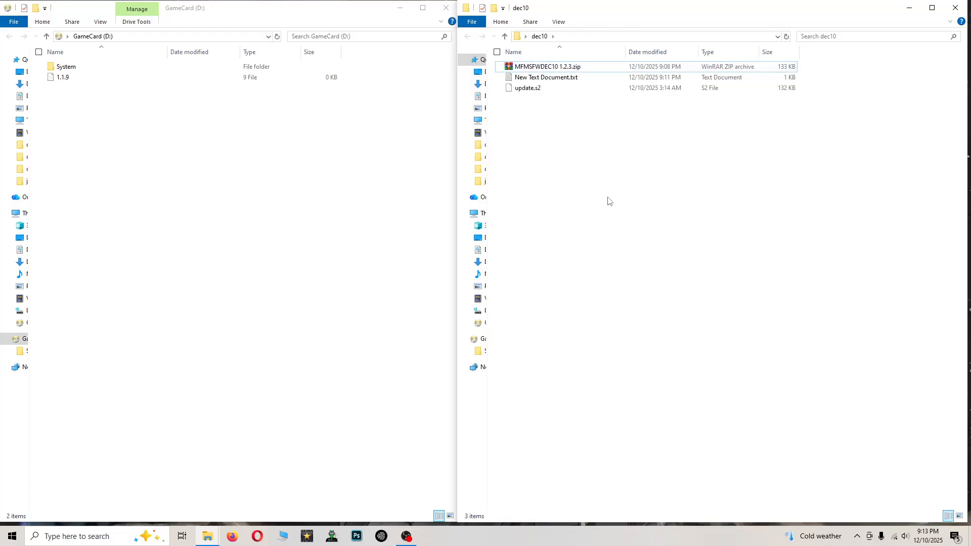
mouse_move(604, 194)
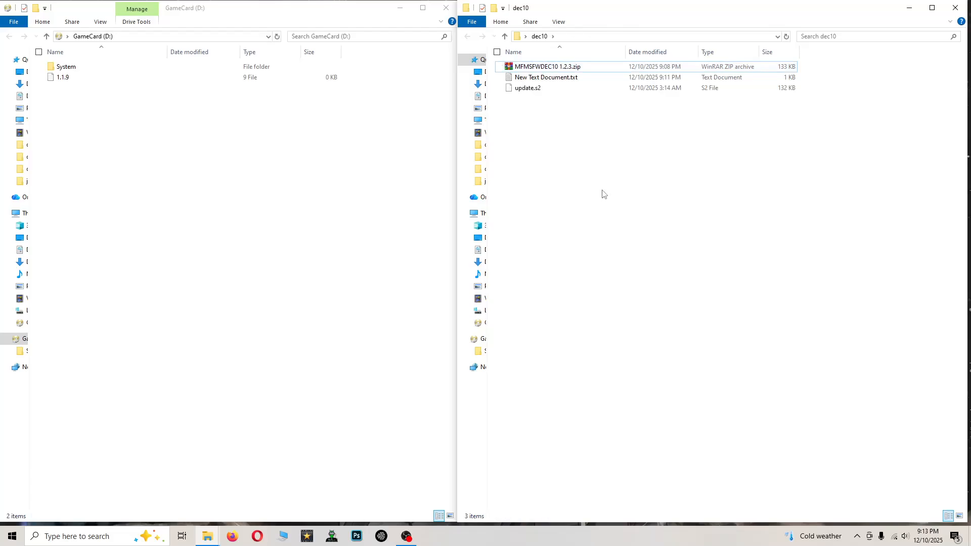
mouse_move(444, 356)
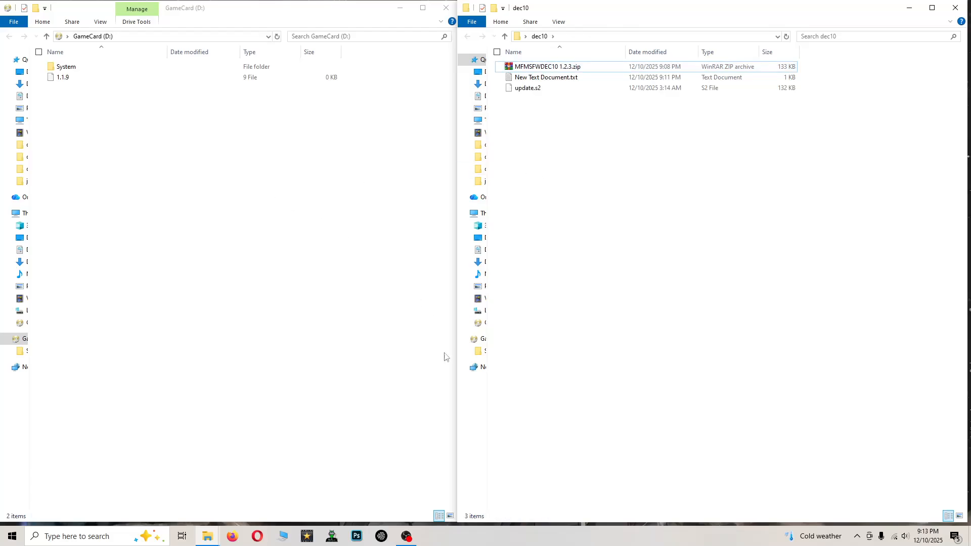
Delete the old 272 KB update.s2 from GameCard System and copy in the new 132 KB one
click(66, 66)
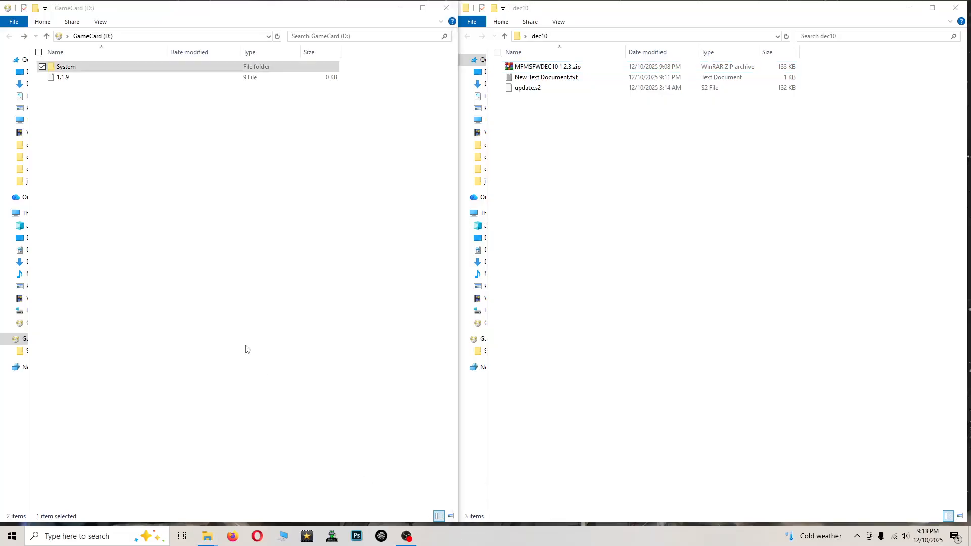
mouse_move(79, 99)
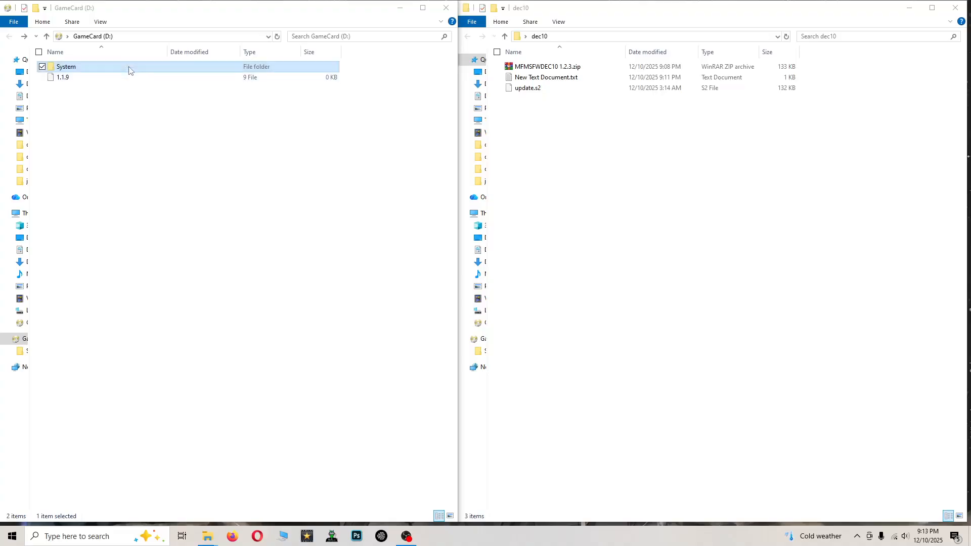
double_click(66, 66)
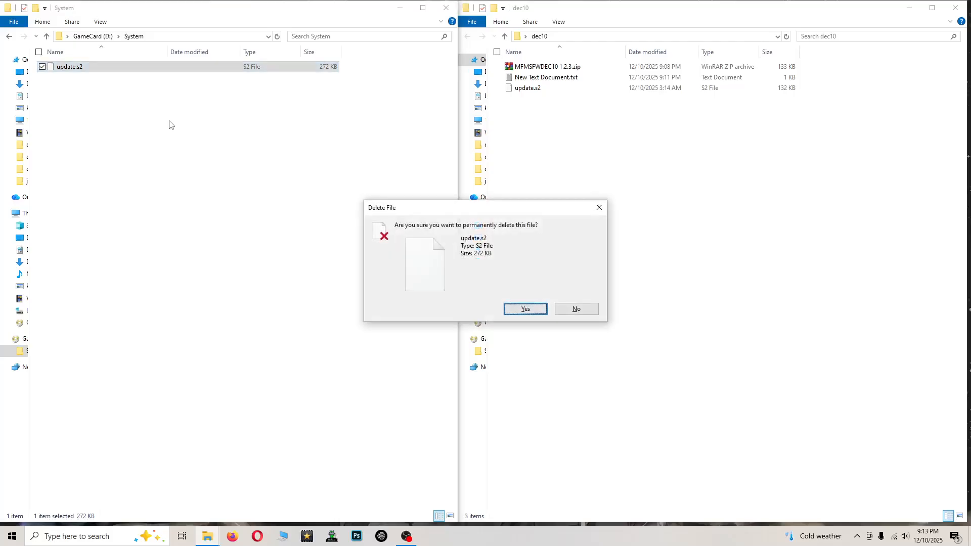
click(524, 309)
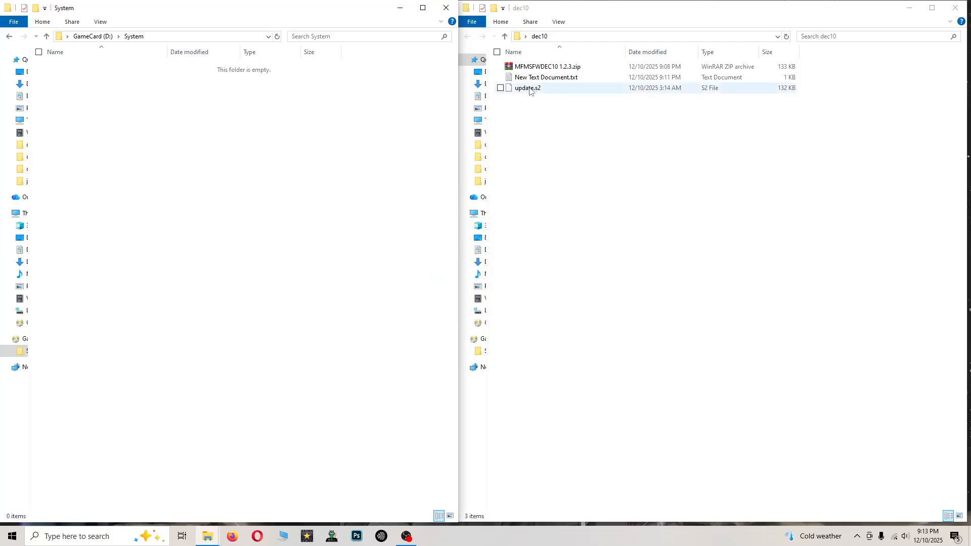
click(527, 88)
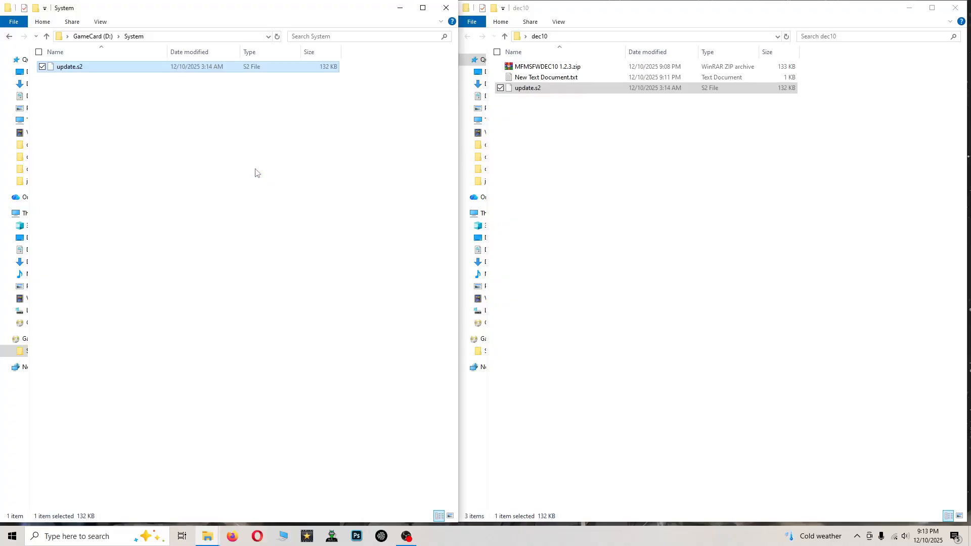
mouse_move(157, 150)
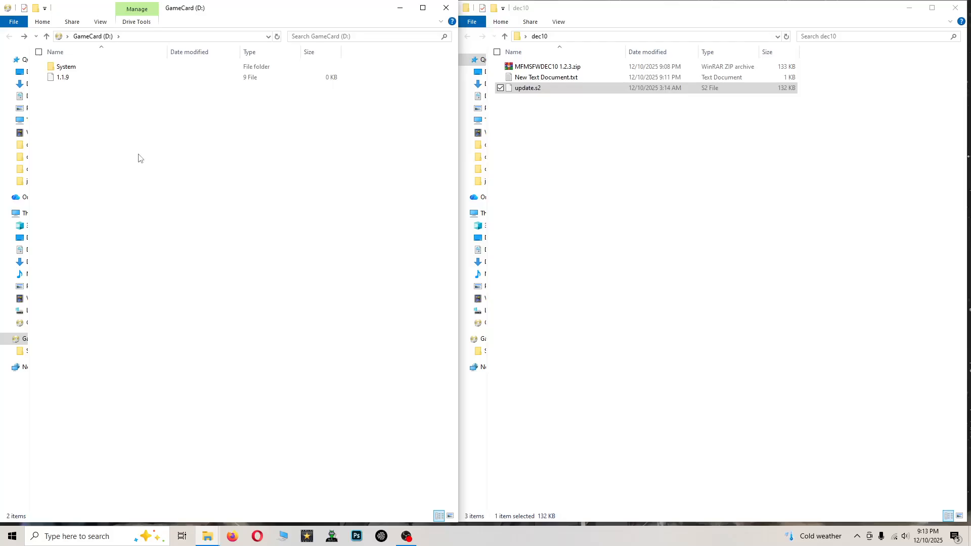
mouse_move(475, 541)
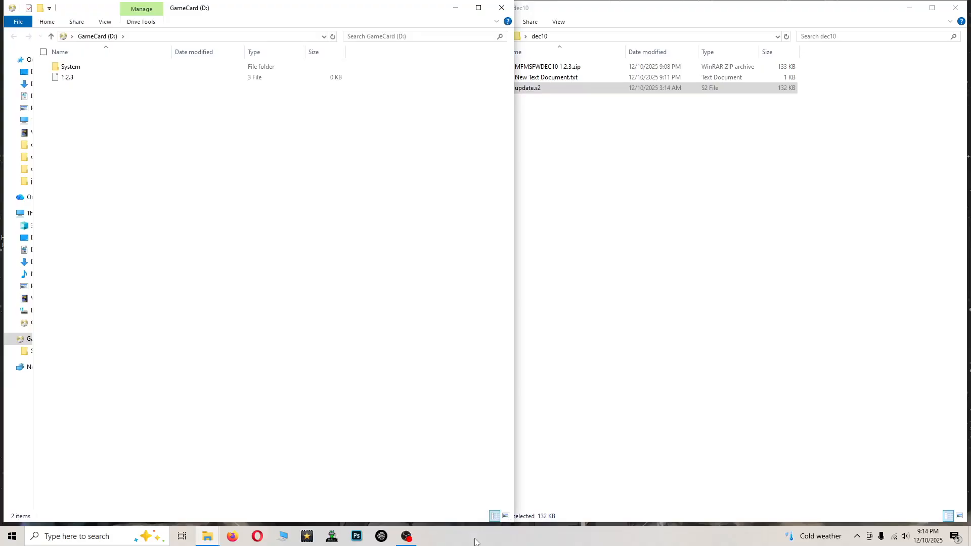
mouse_move(68, 89)
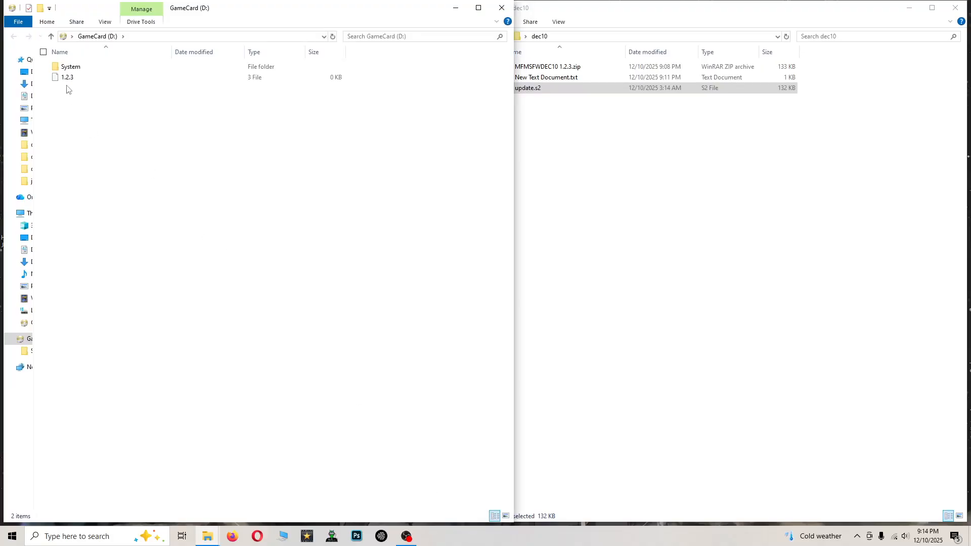
mouse_move(72, 90)
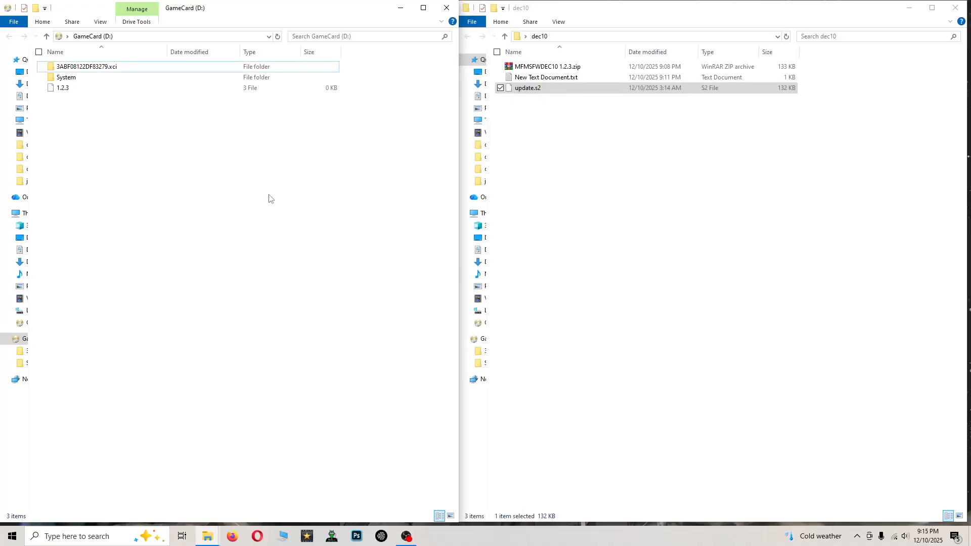
Open Properties for the 3ABF08122DF83279.xci folder on GameCard (D:) to see its 3.51 GB size
click(86, 66)
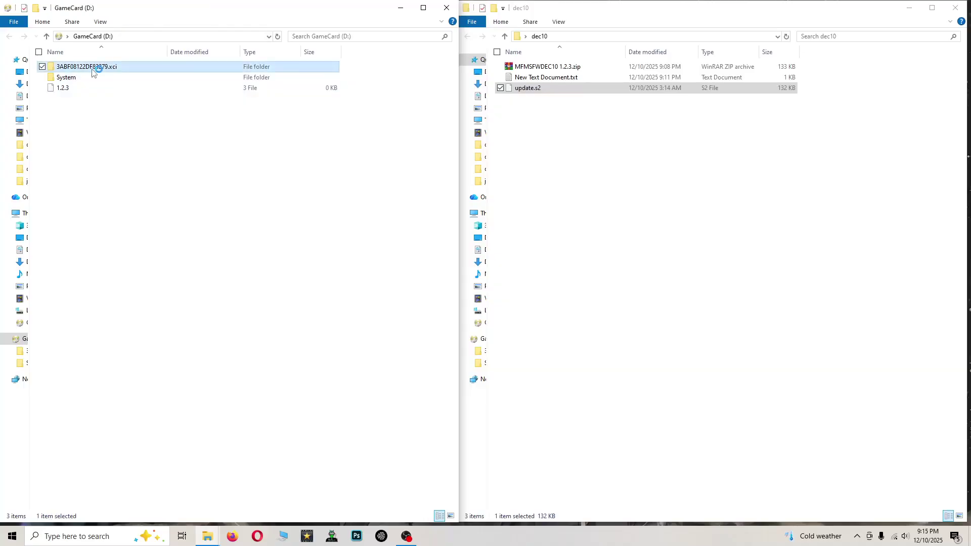
right_click(86, 67)
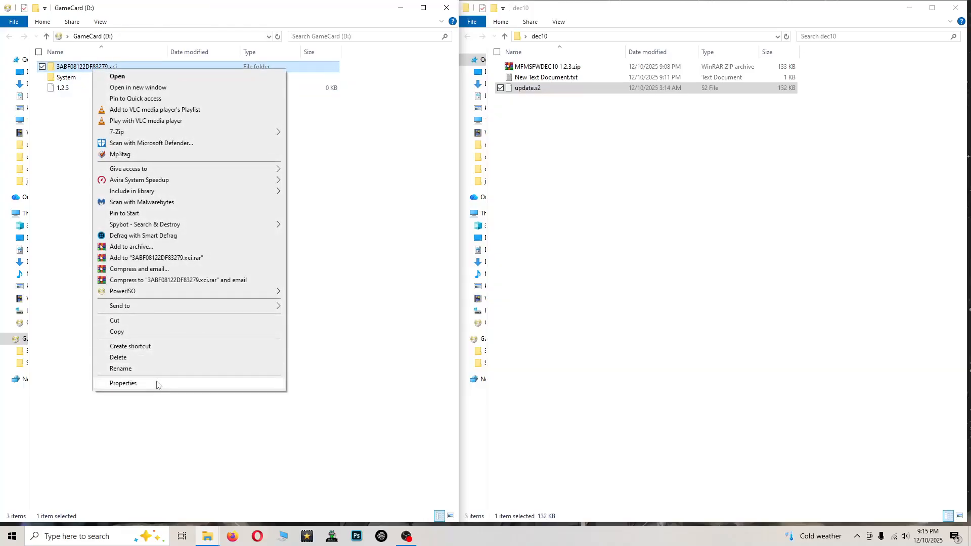
click(122, 383)
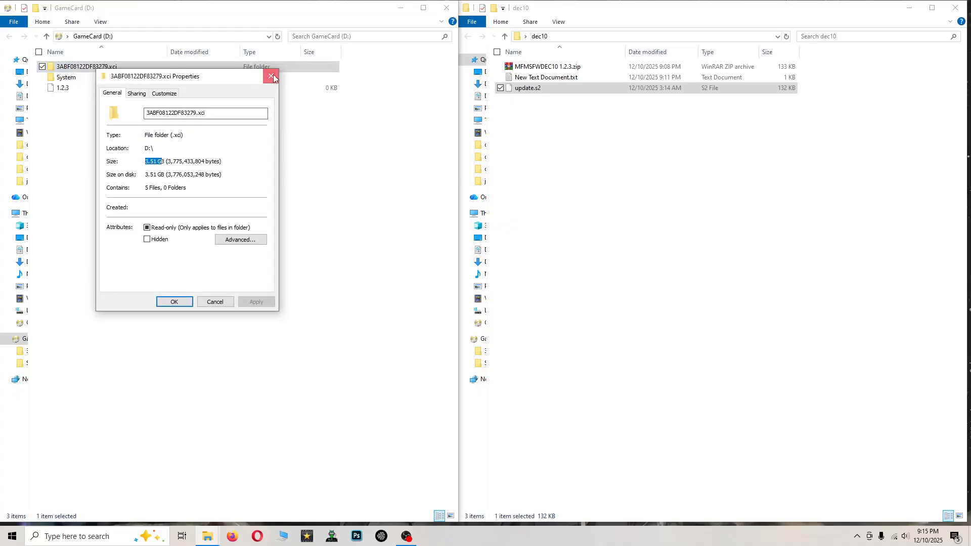
Close Properties and delete .nxindex from the MIG (E:) drive, leaving 30 items
click(272, 77)
text(:])
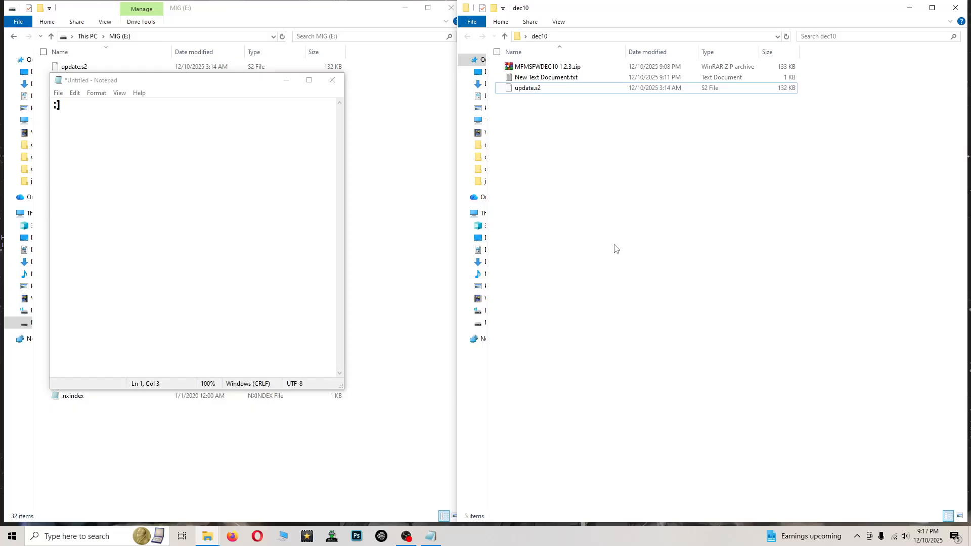
mouse_move(482, 303)
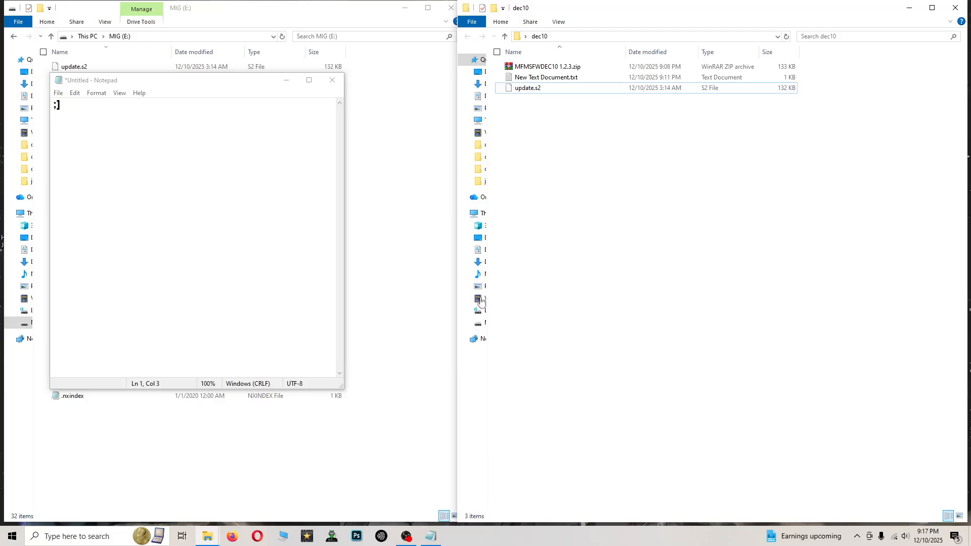
mouse_move(305, 245)
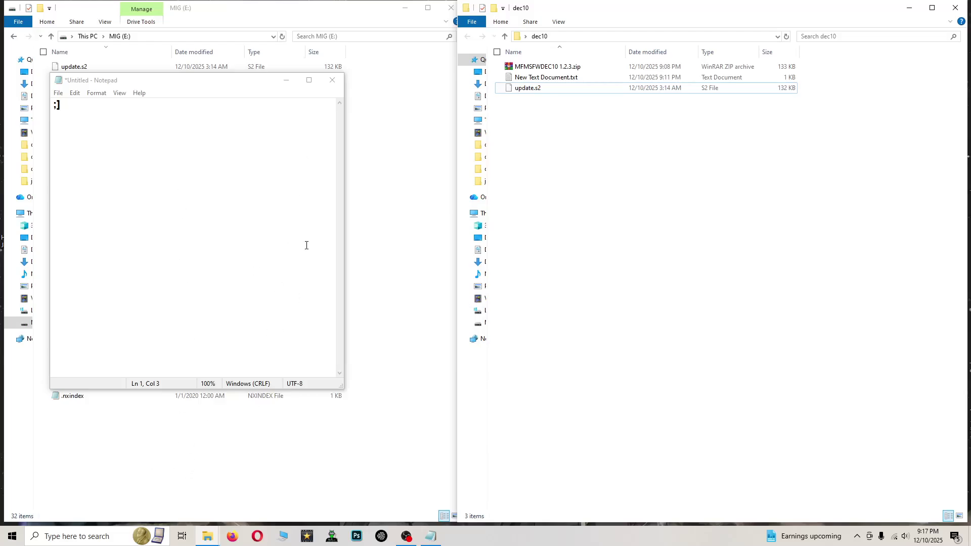
mouse_move(66, 415)
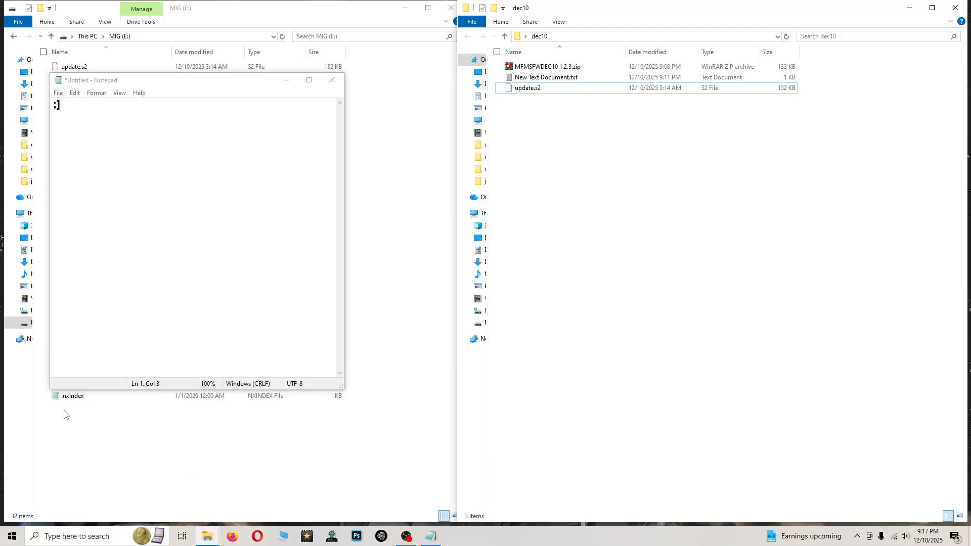
click(72, 396)
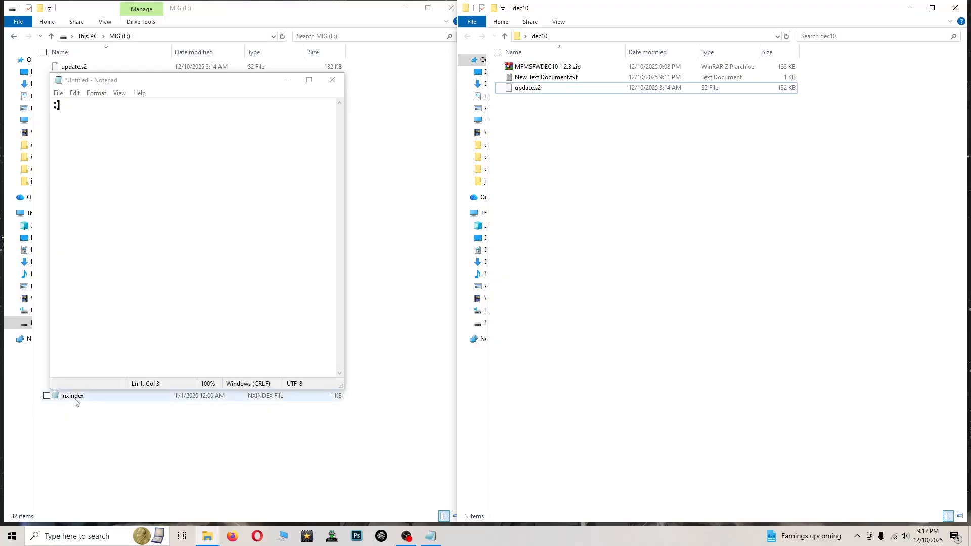
click(74, 67)
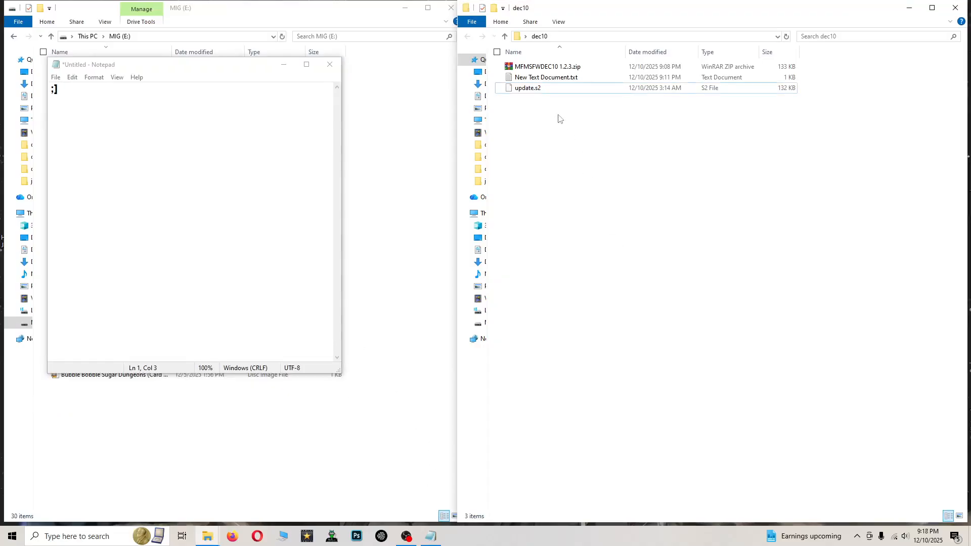
click(526, 87)
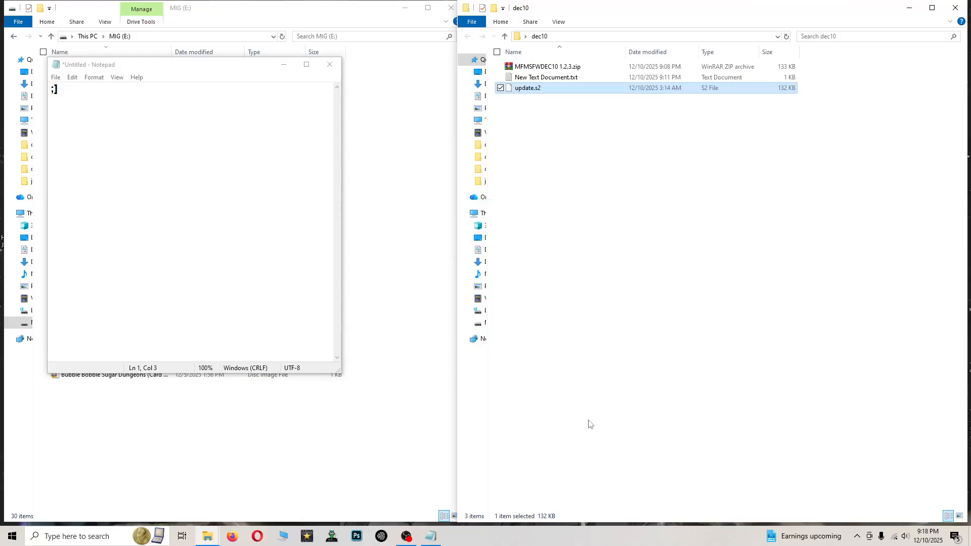
click(685, 352)
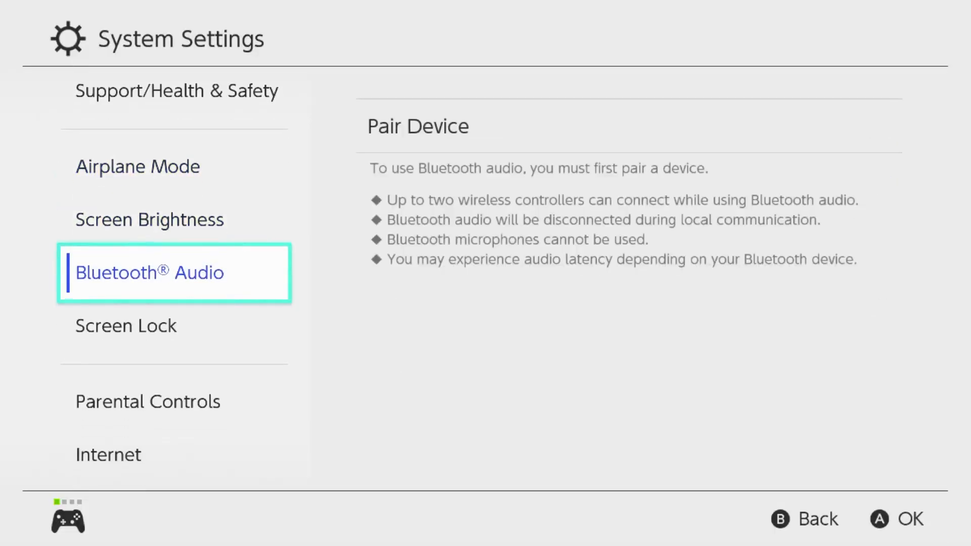
Acknowledge the Airplane Mode notice and view the Internet section showing Not Connected
scroll(down, 3)
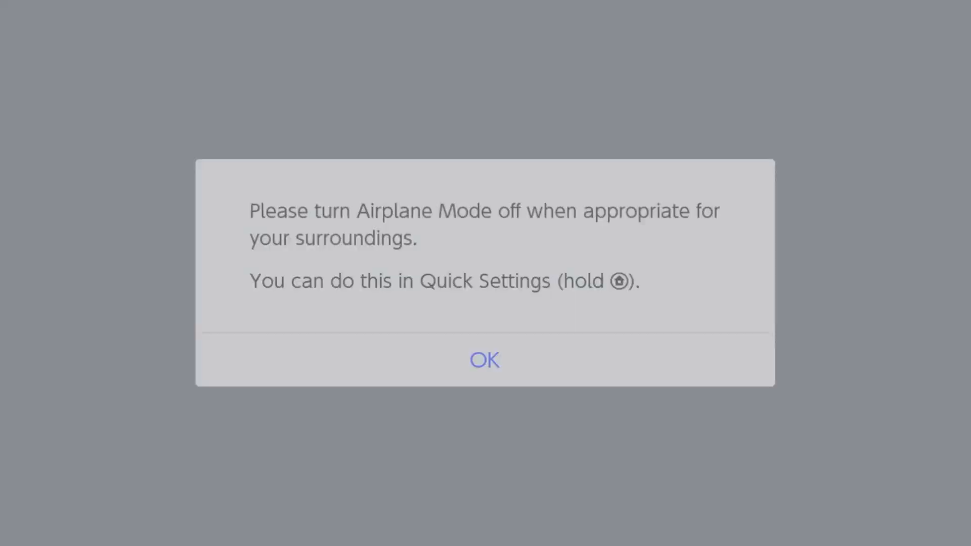
click(485, 359)
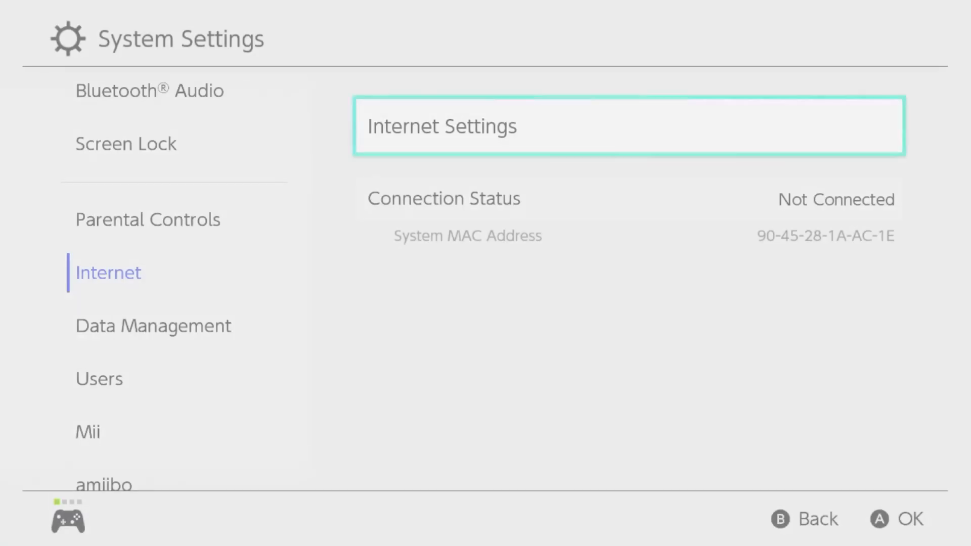